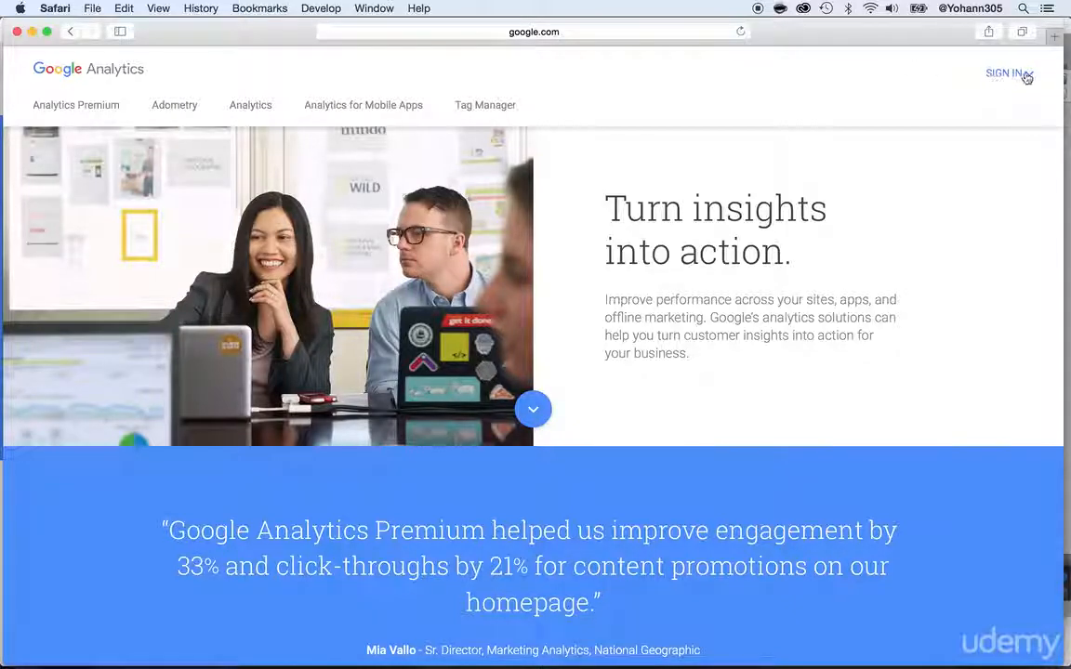
Sign in to Google Analytics with the chosen Google account and its password.
click(1003, 72)
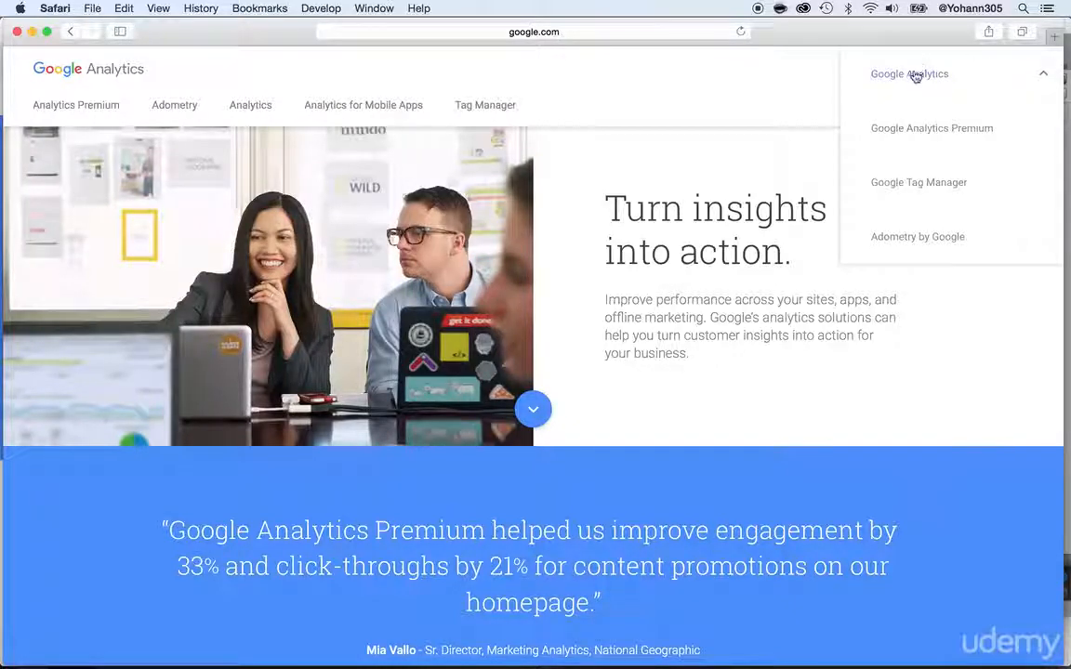
click(907, 74)
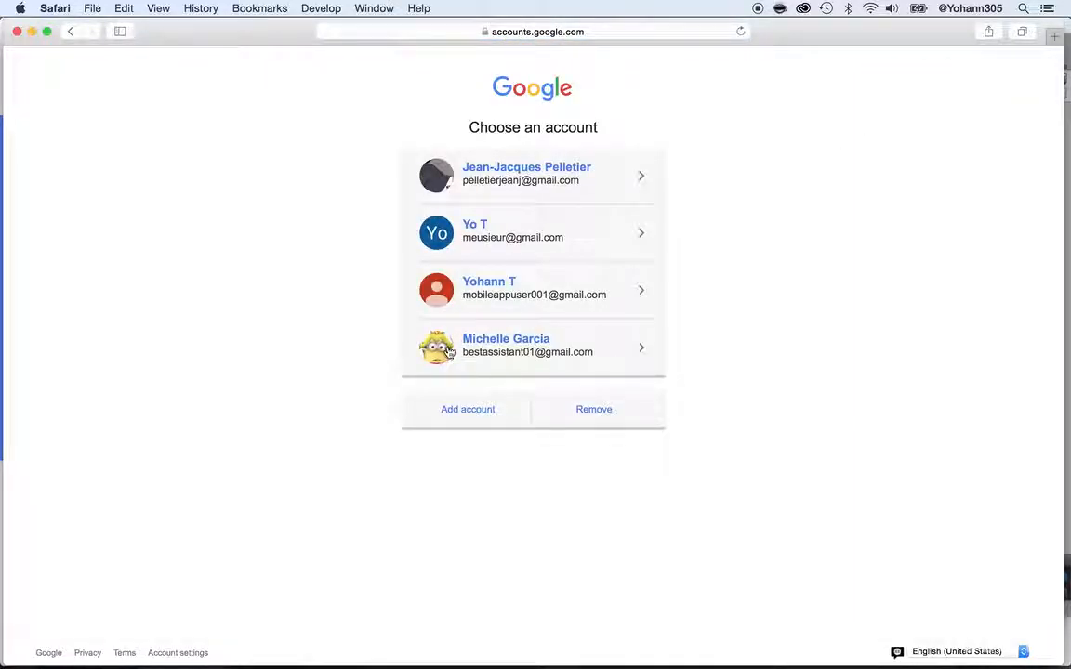
click(532, 344)
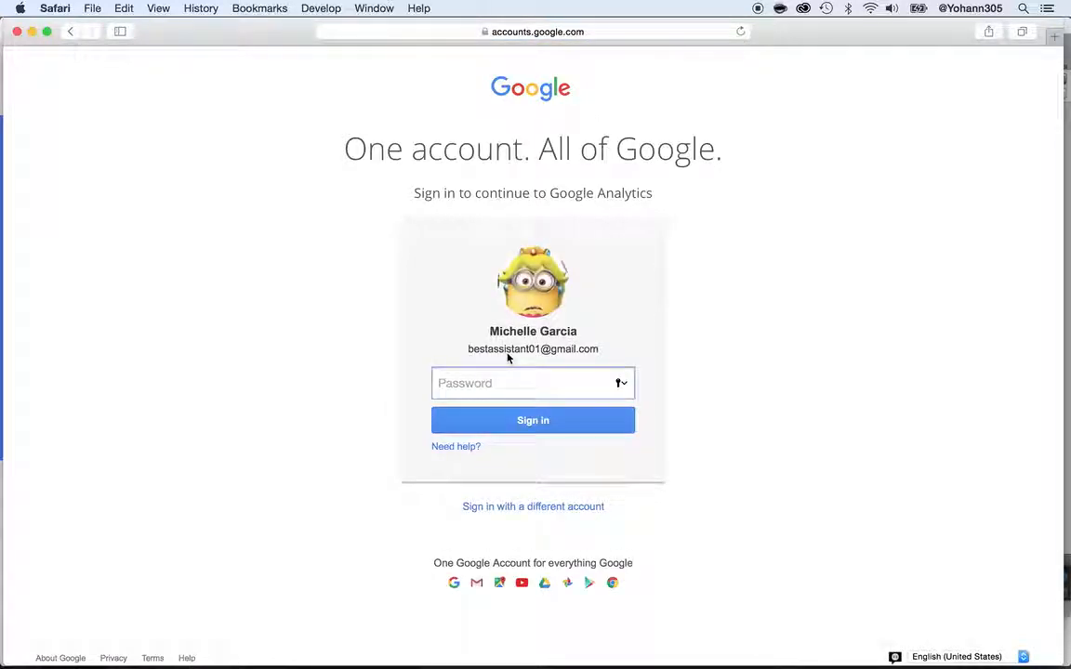
text(password)
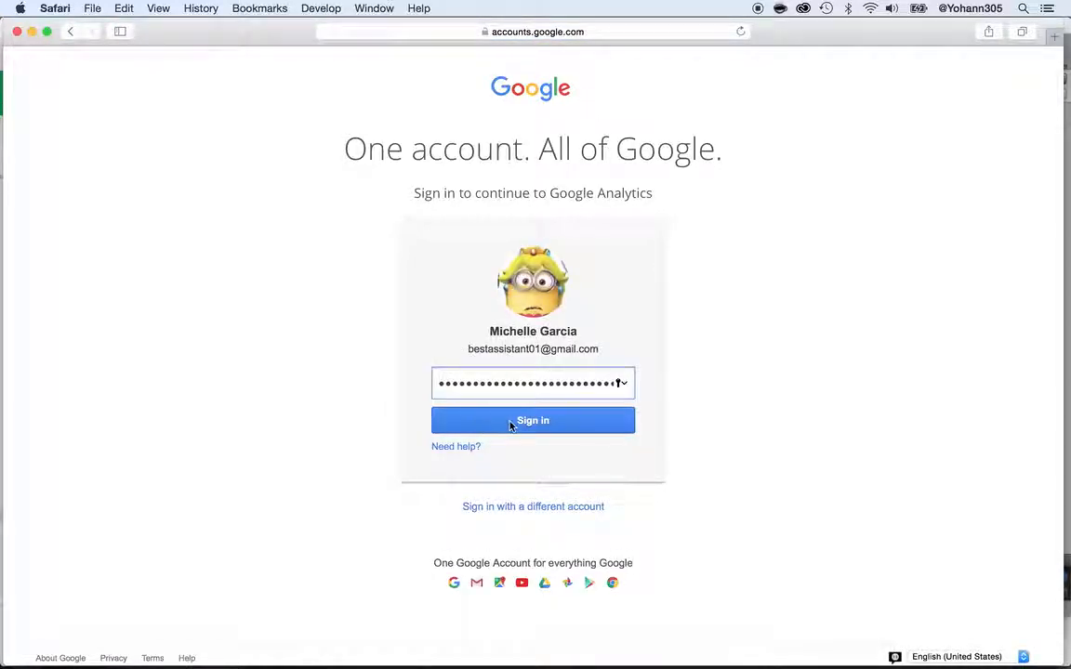
click(532, 420)
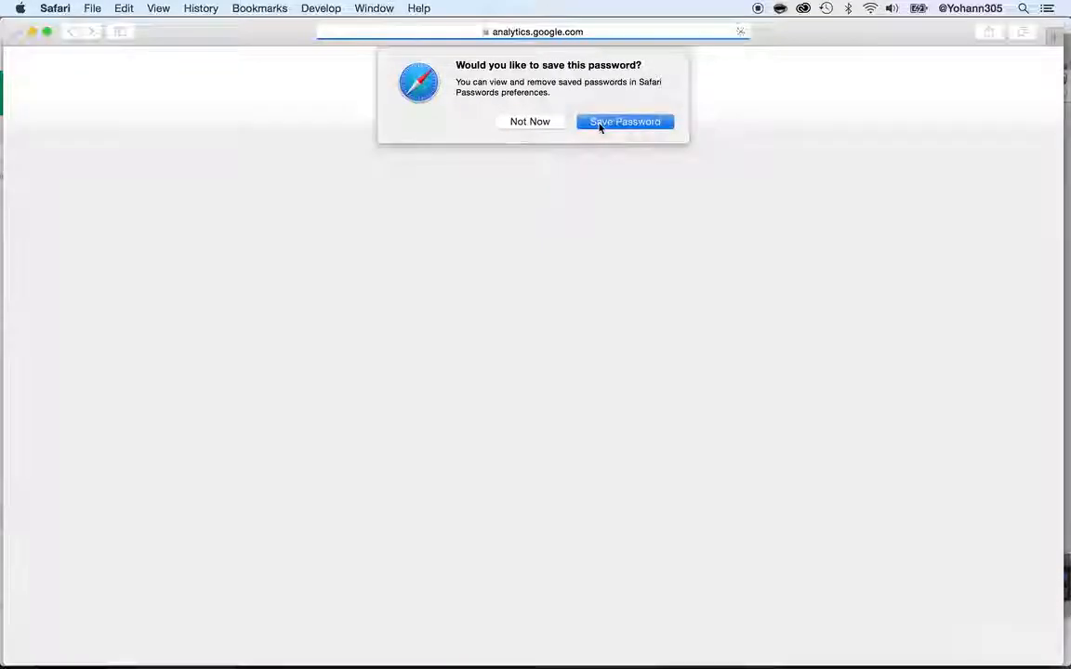
Let Safari save the password and begin the Google Analytics sign-up.
click(625, 121)
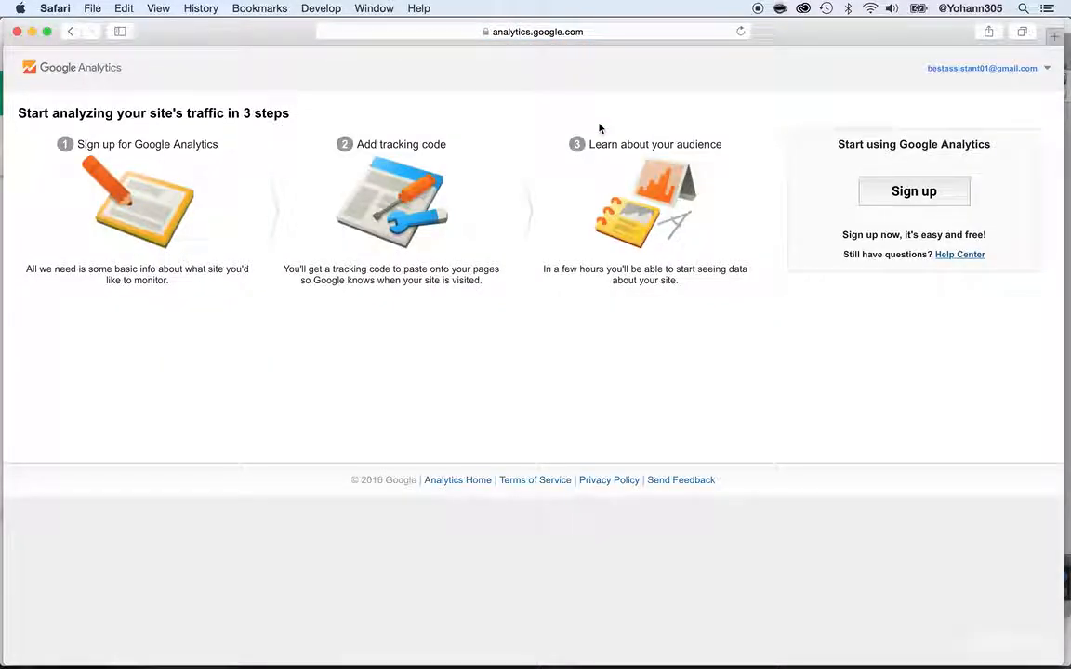
mouse_move(72, 151)
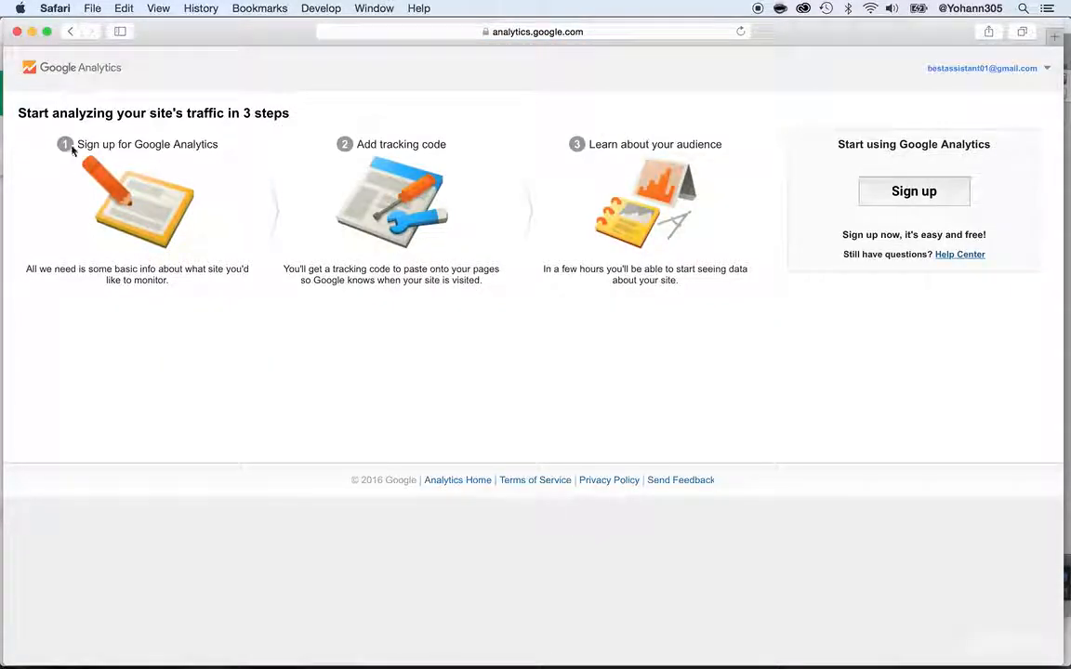
mouse_move(76, 191)
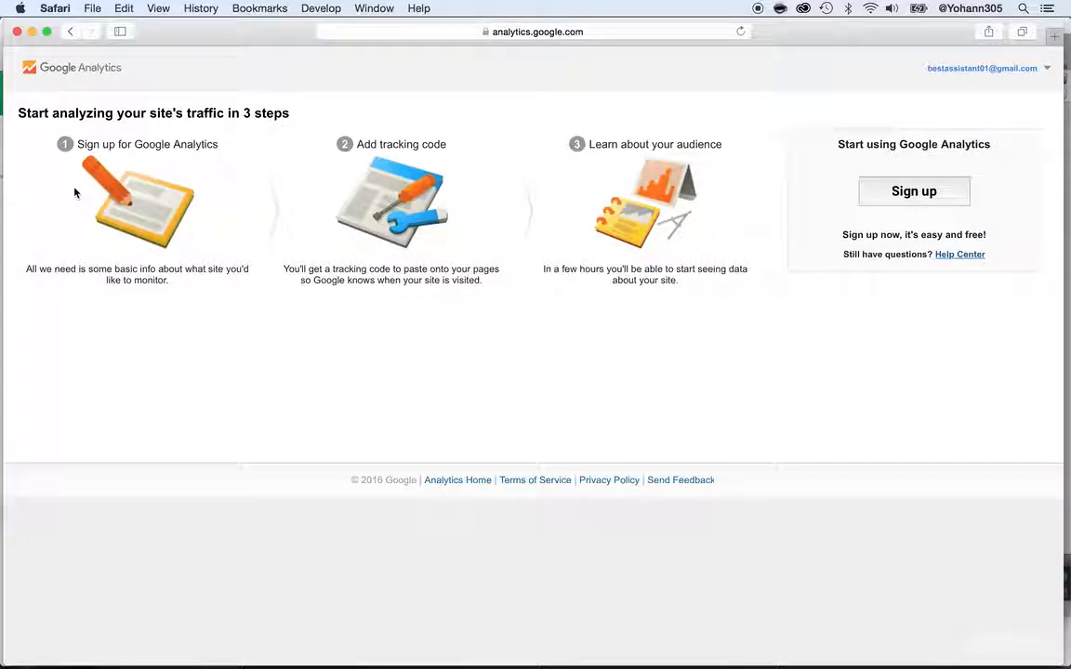
mouse_move(941, 134)
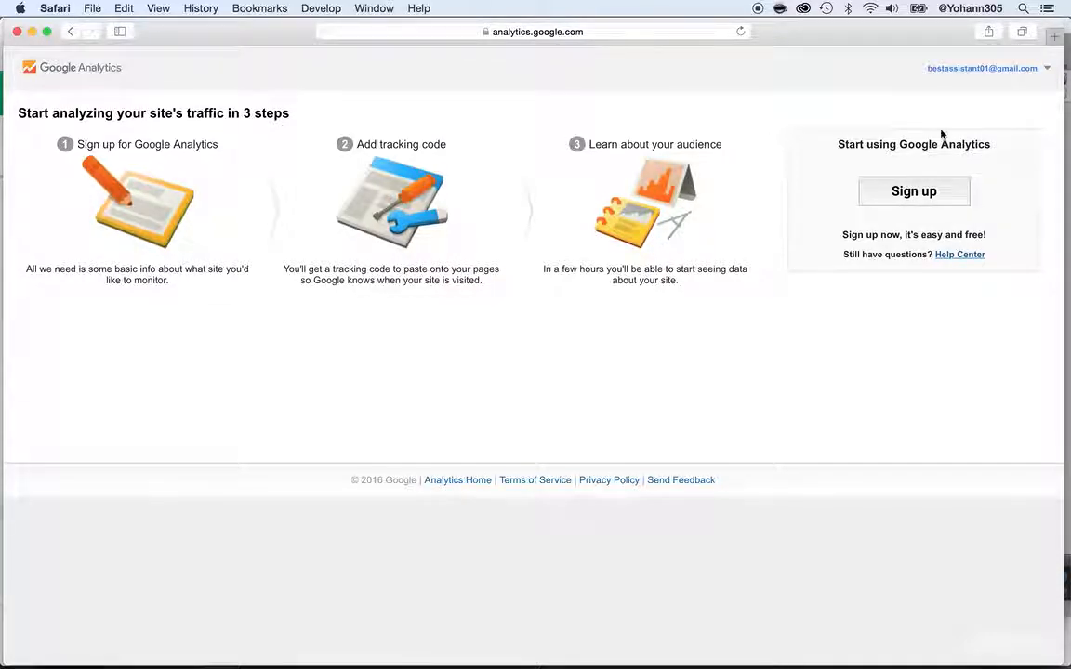
click(912, 190)
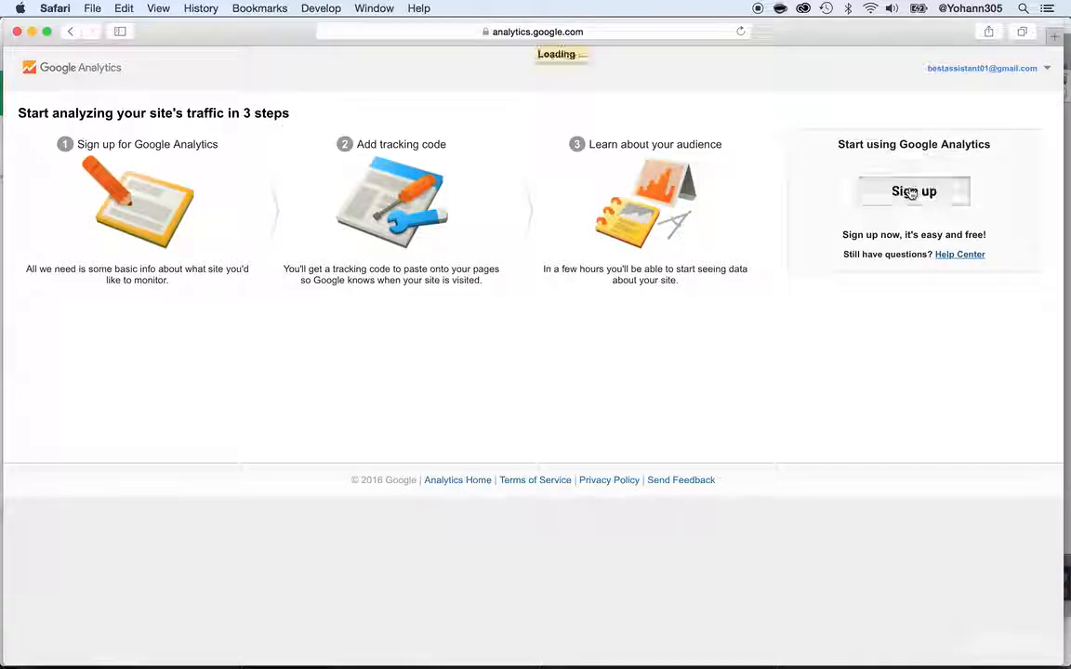
Name the new account 'Captain Rocket mobile app' in the Account Name field.
click(915, 191)
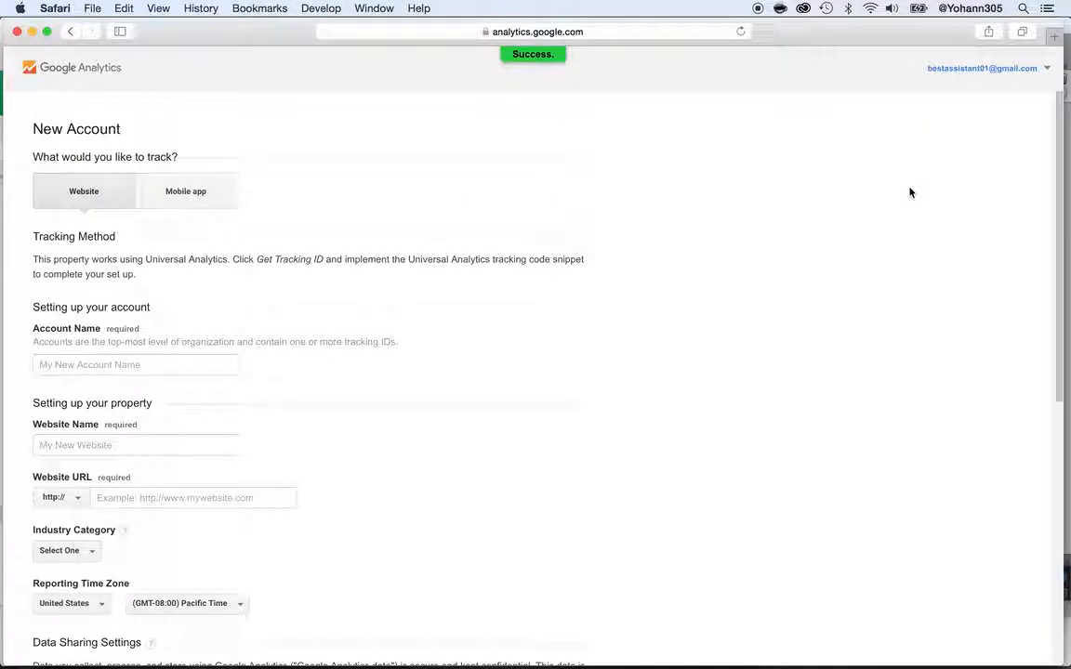
scroll(down, 3)
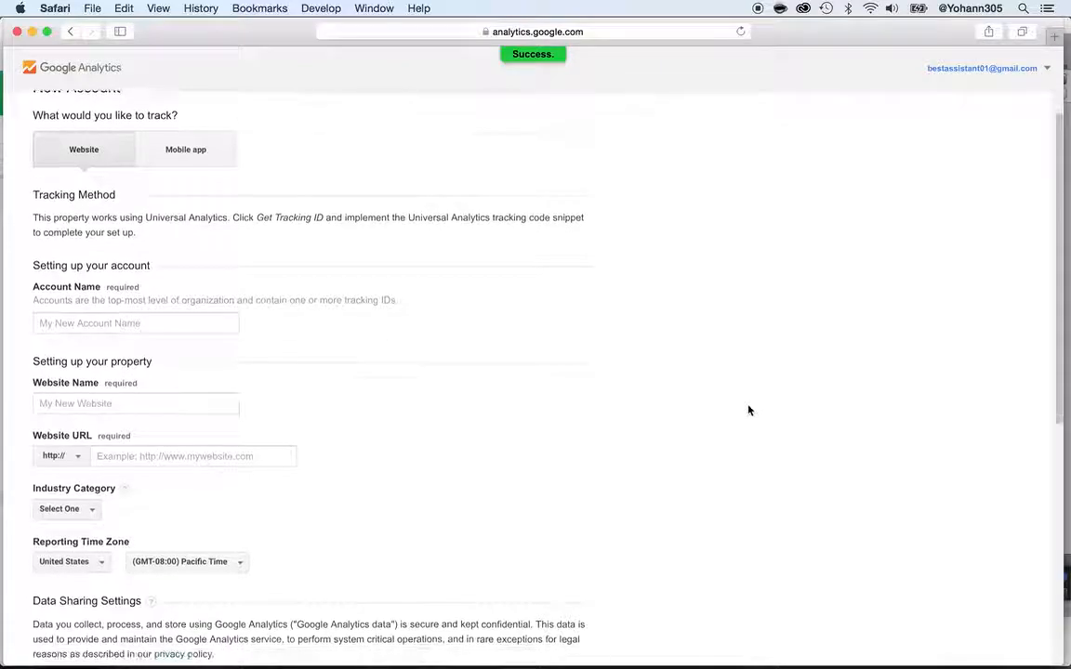
scroll(up, 3)
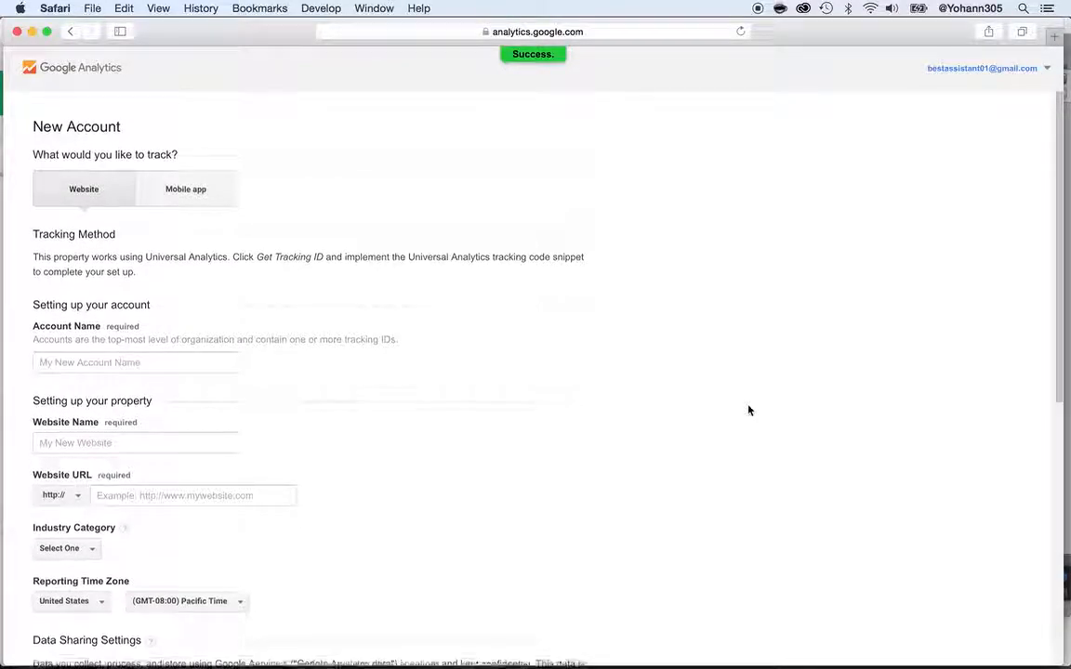
scroll(down, 3)
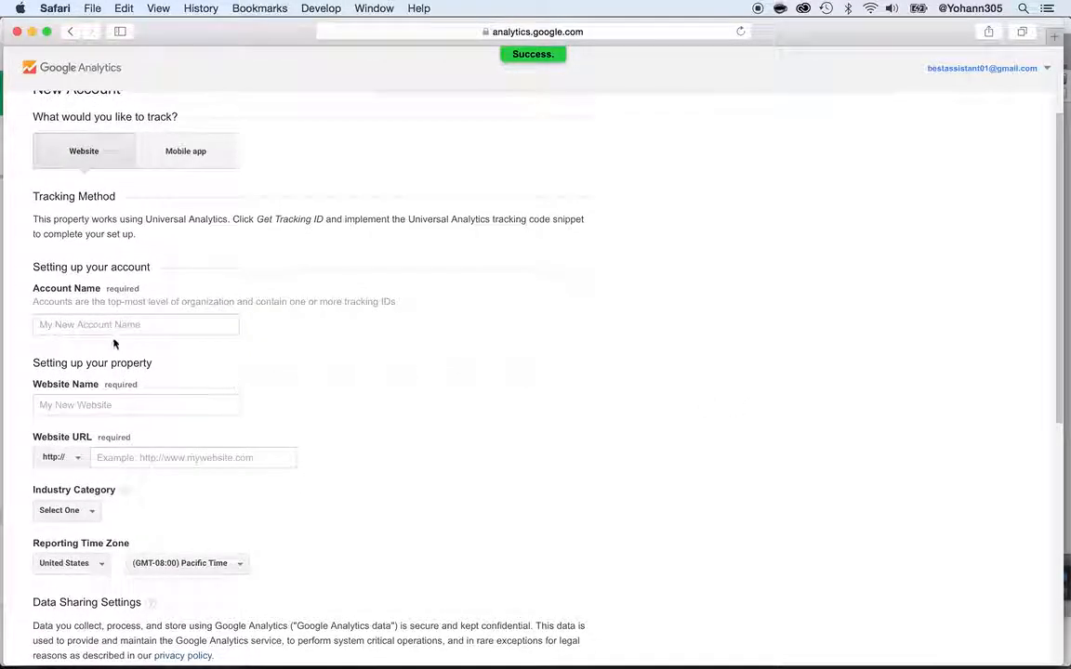
click(135, 323)
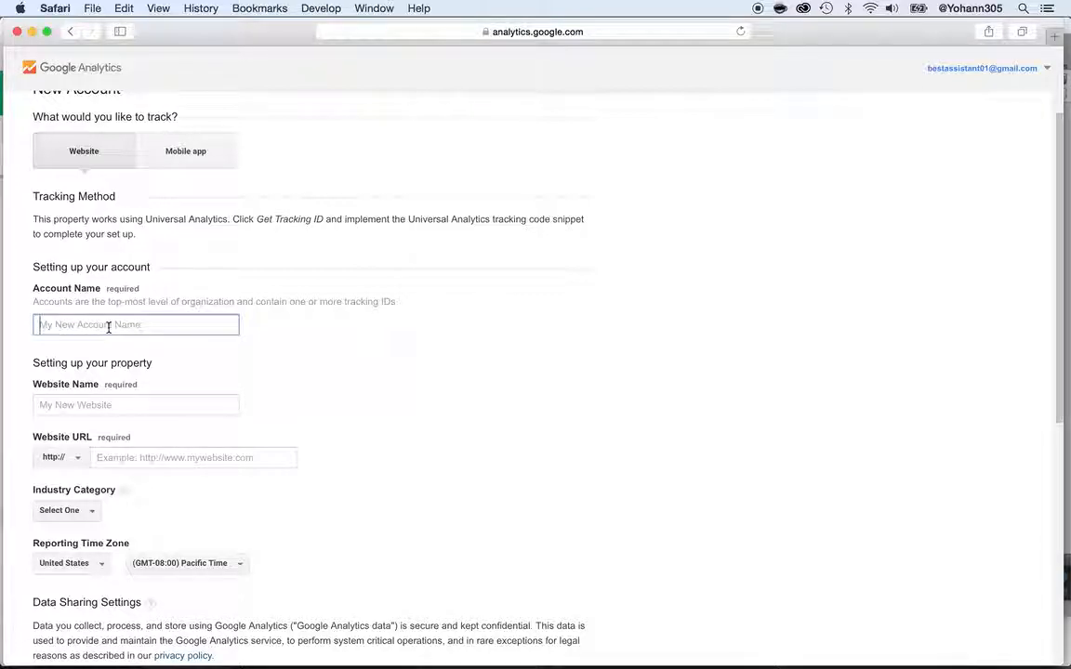
text(Captain Ro)
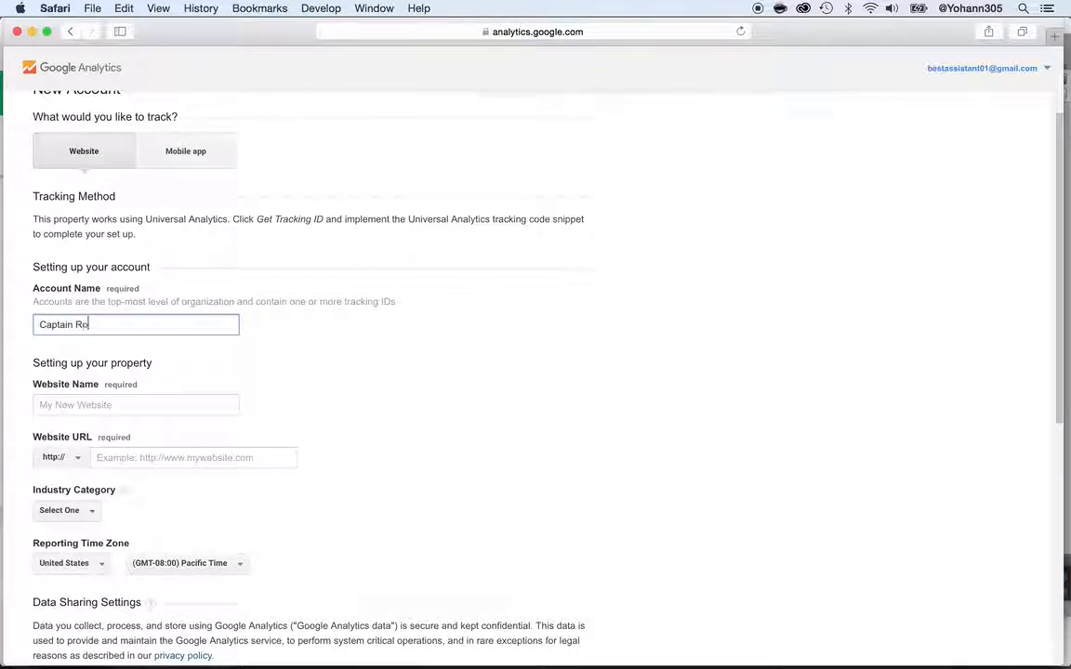
text(cket m)
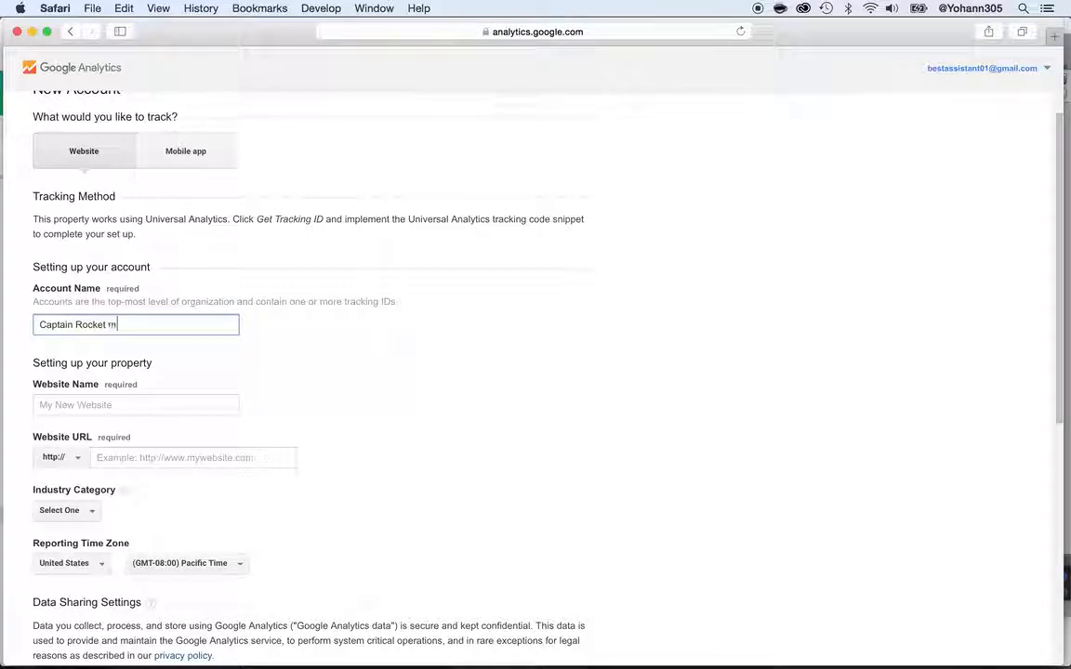
text(obile ap)
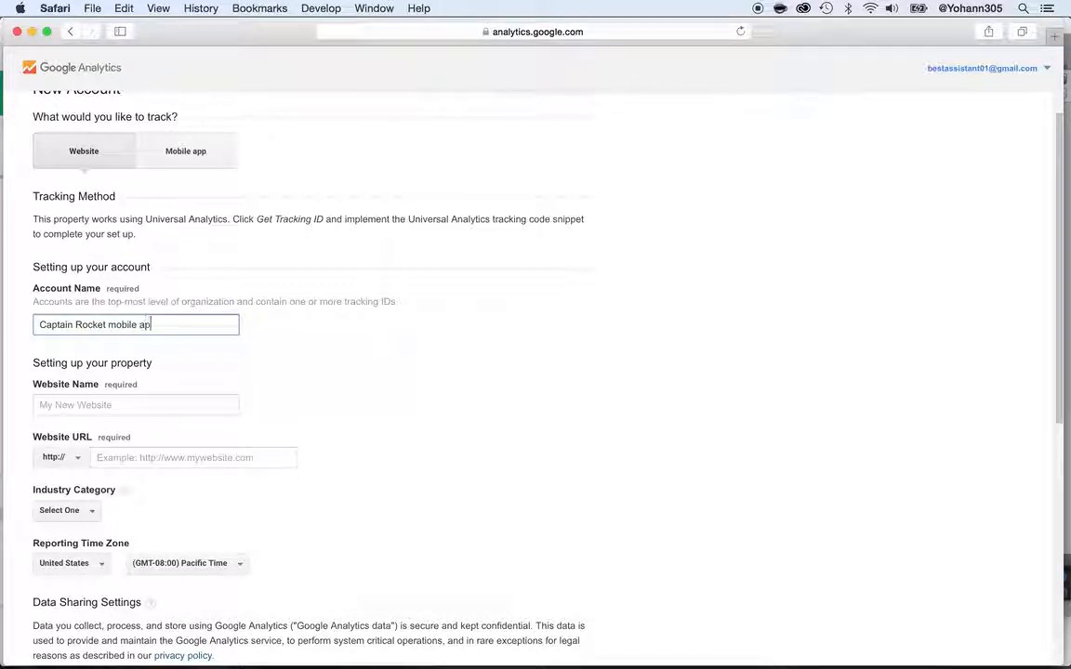
text(p)
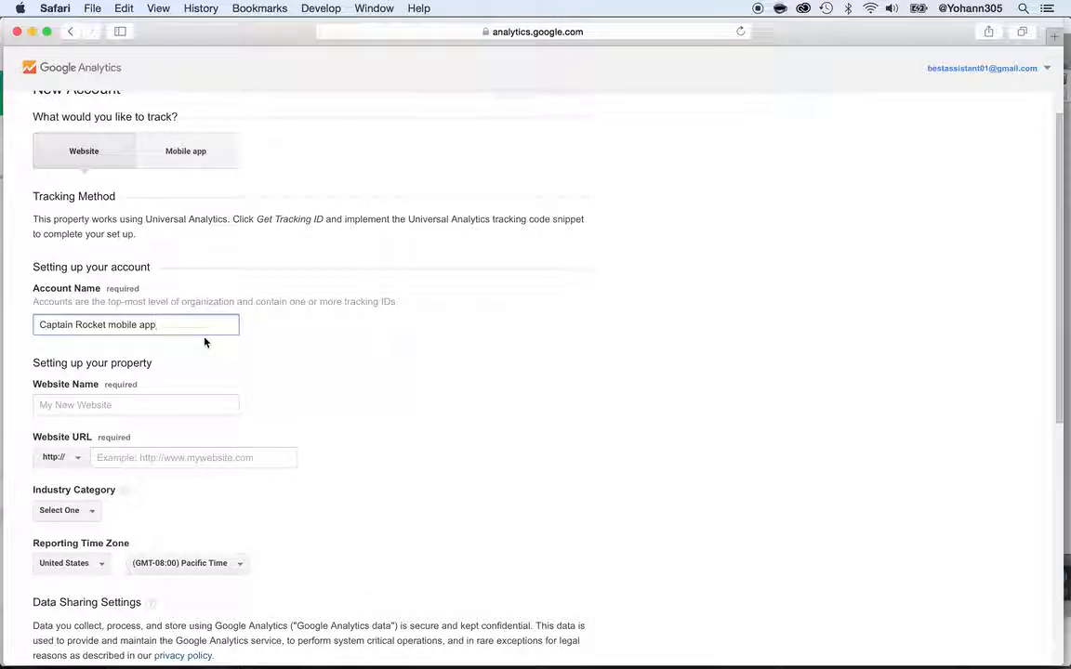
scroll(down, 3)
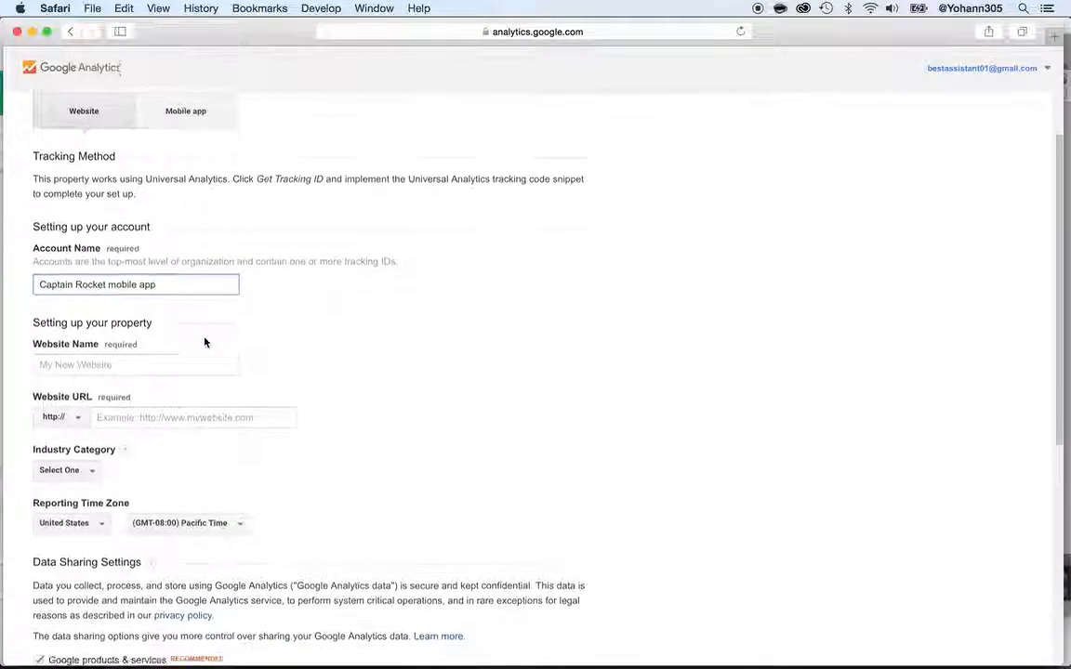
scroll(down, 3)
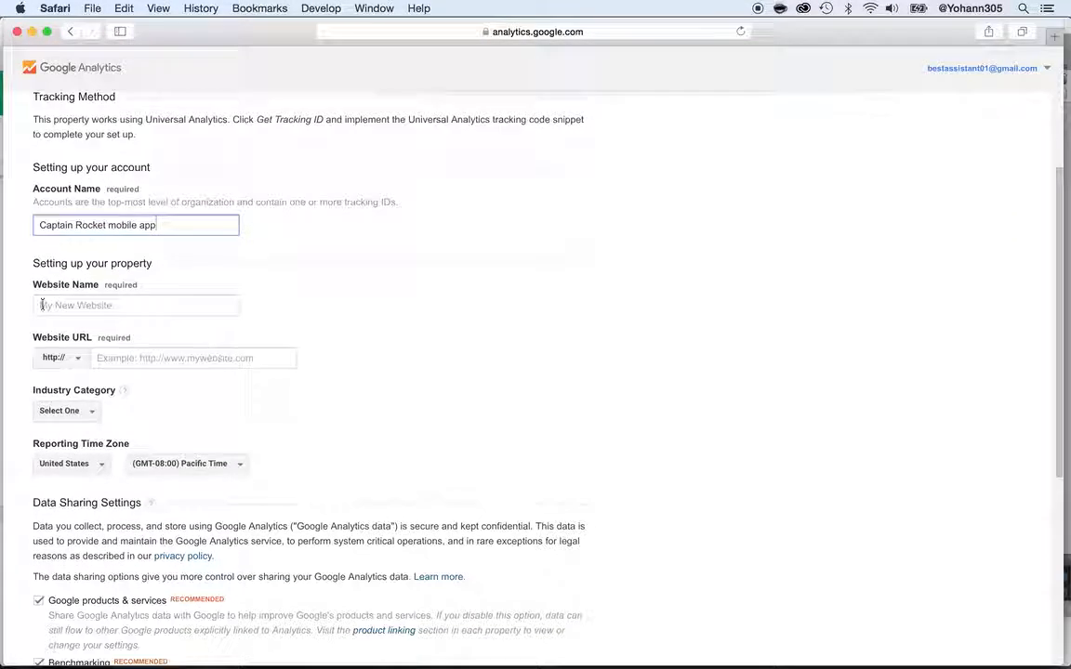
text(www.ioss)
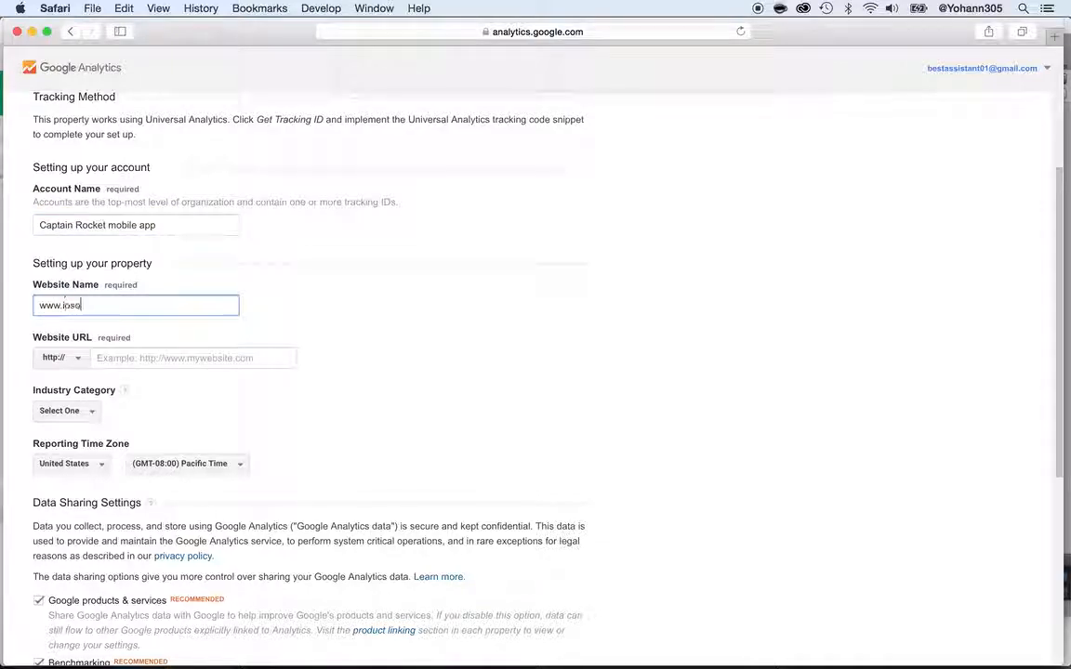
text(nlinecourses.com)
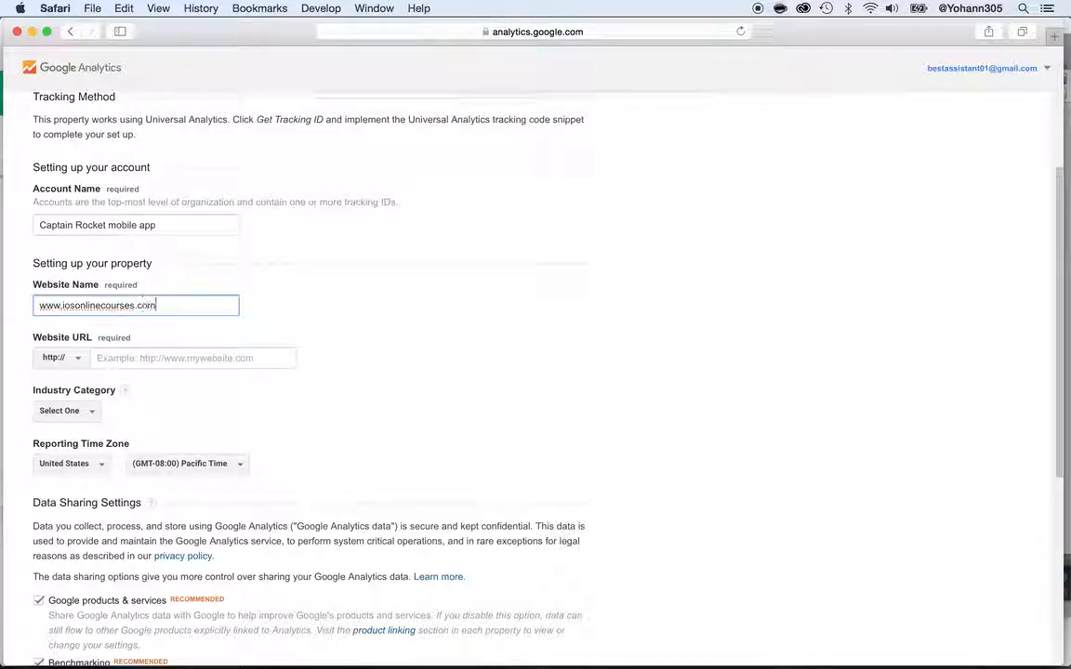
click(193, 357)
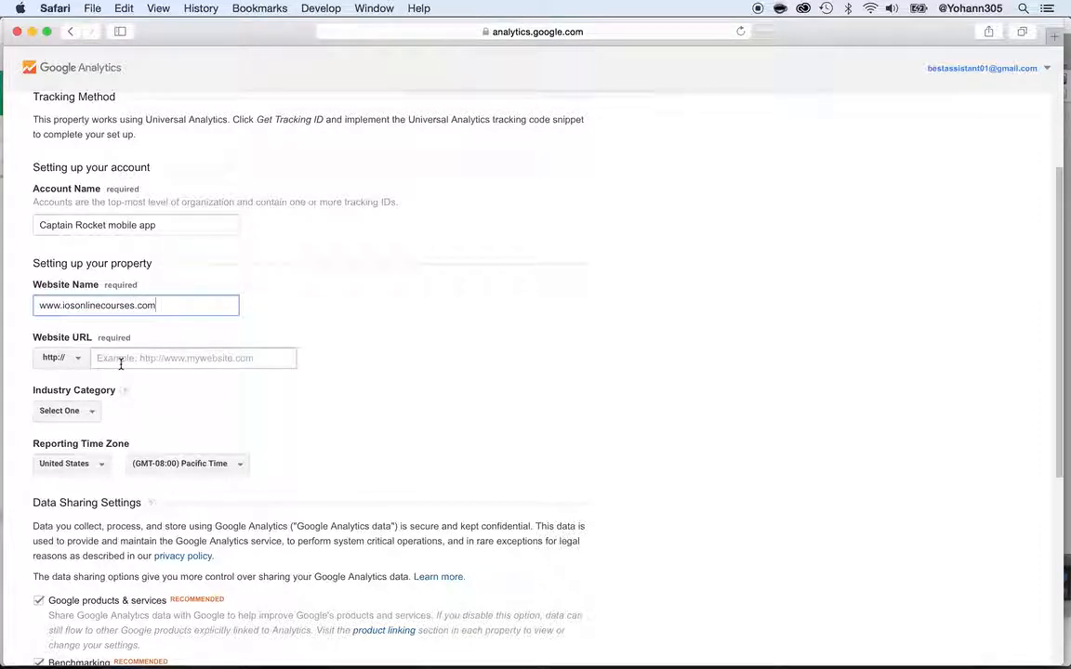
click(193, 357)
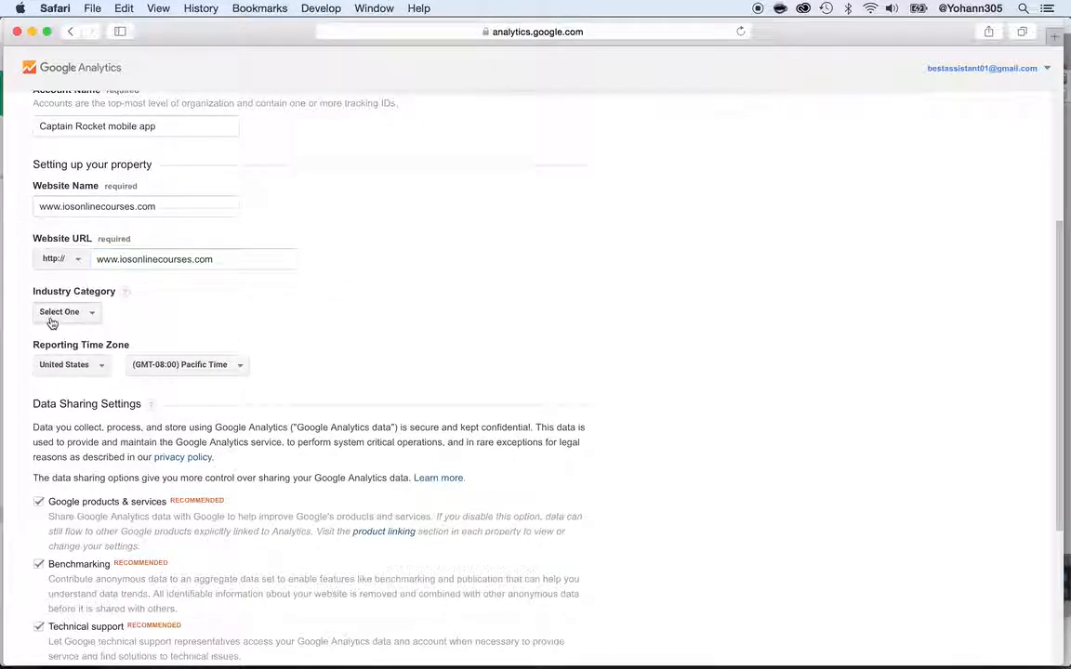
Set the industry category to Games and the reporting time zone to (GMT-05:00) Eastern Time.
click(65, 312)
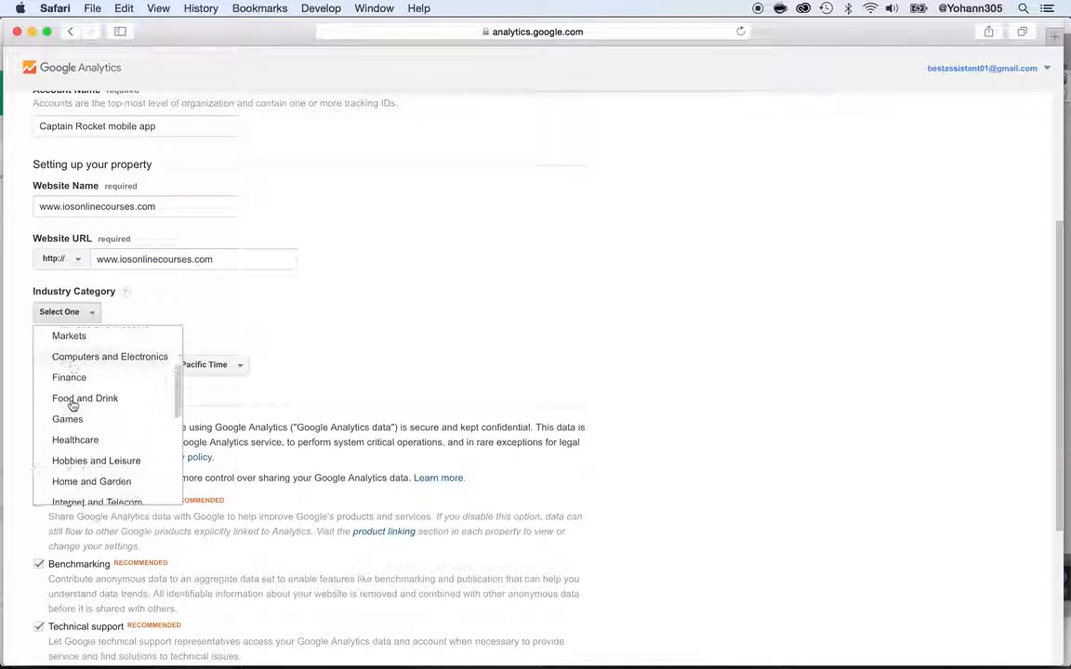
click(67, 420)
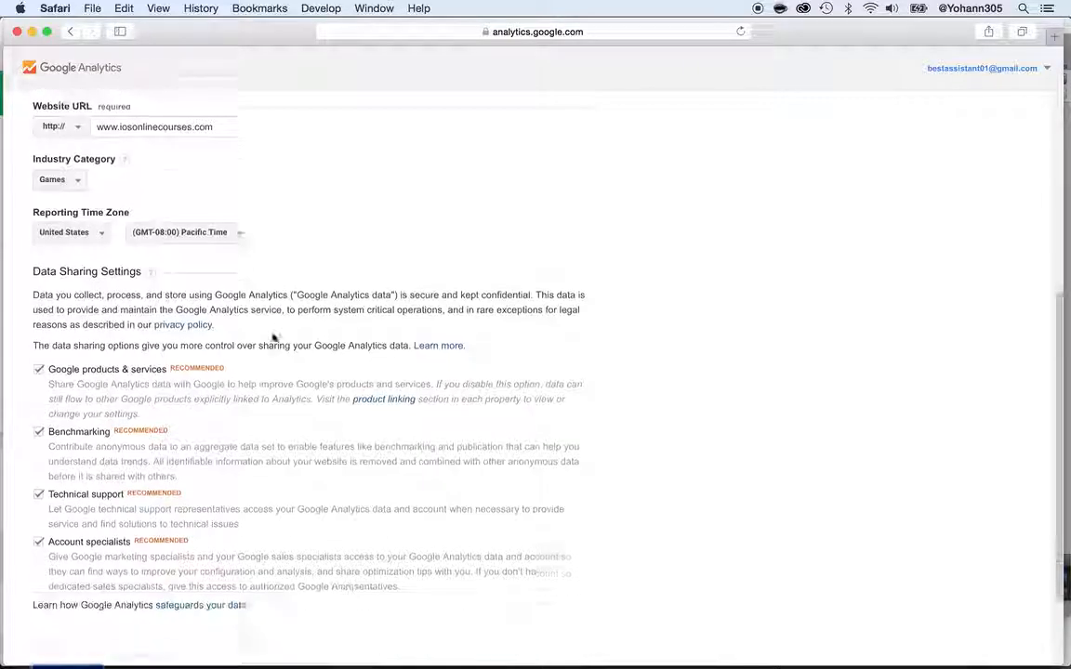
click(186, 171)
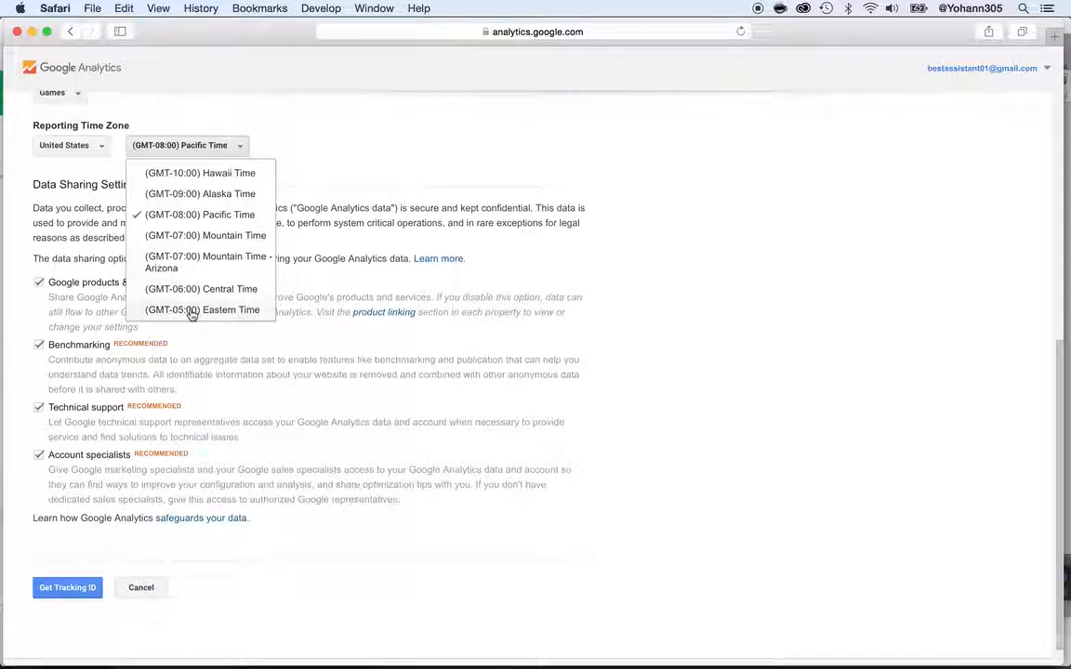
click(203, 308)
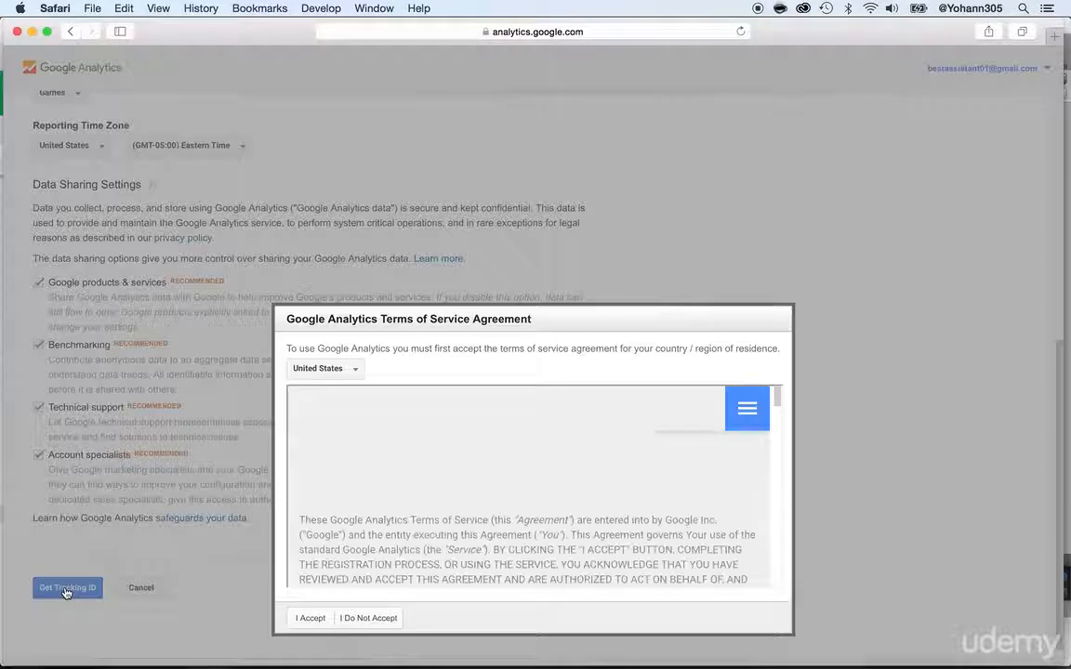
Accept the Terms of Service agreement so the account is created.
scroll(down, 3)
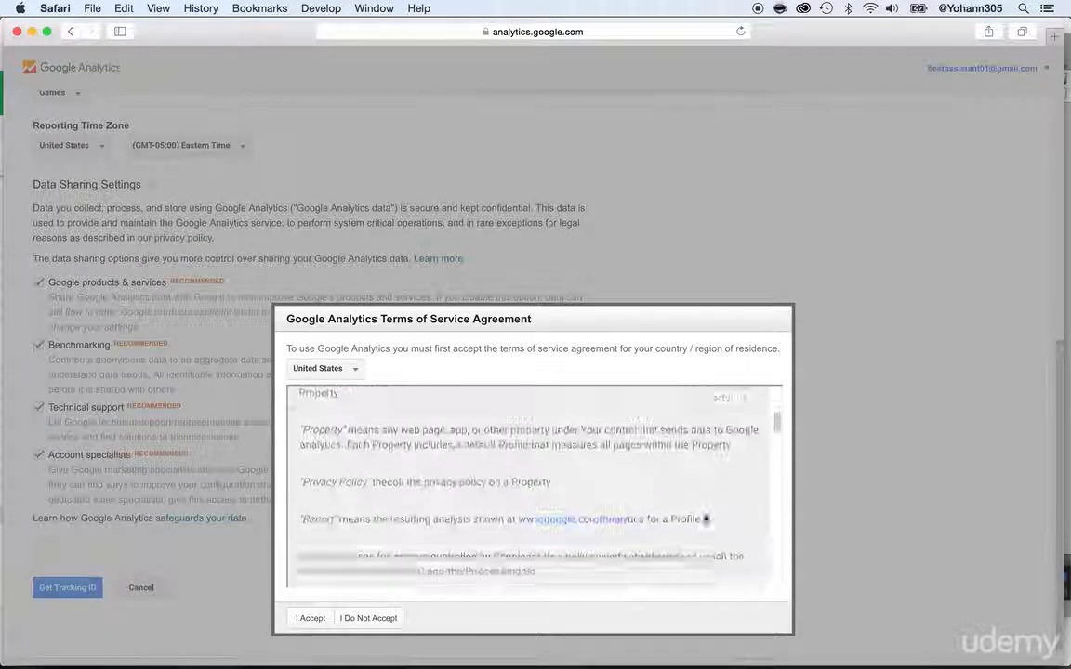
scroll(down, 3)
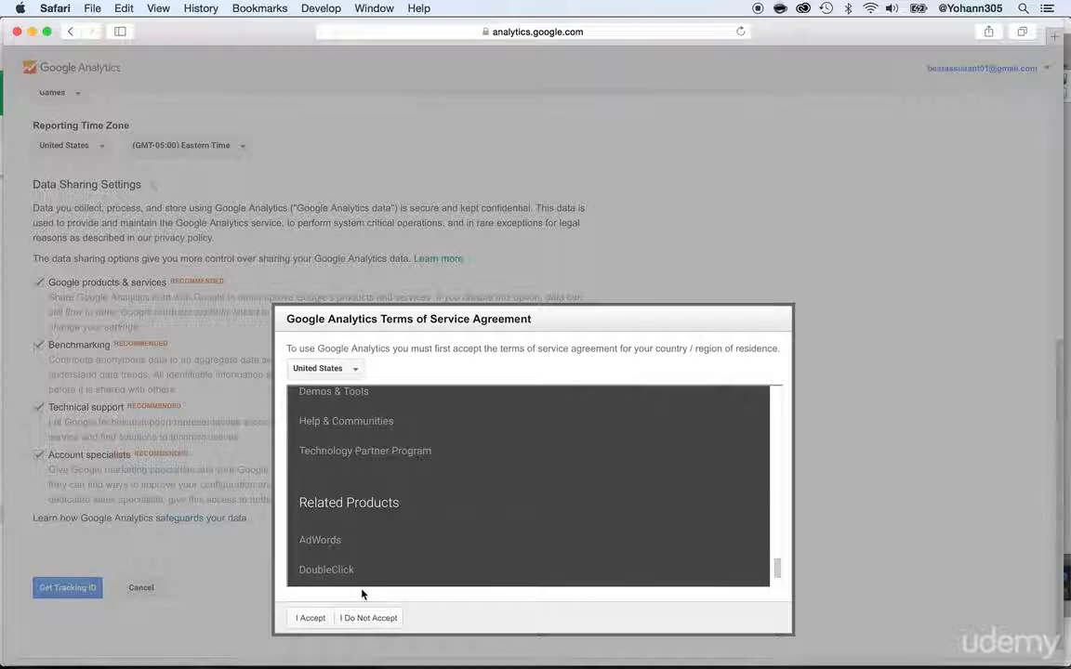
click(310, 618)
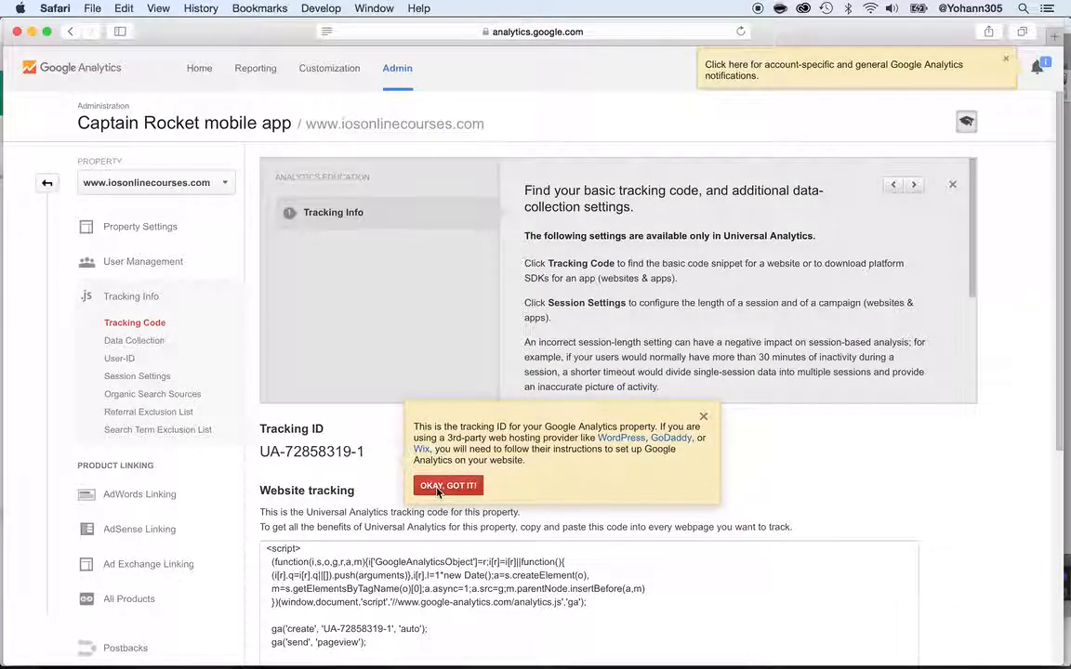
Dismiss the tracking-ID tip and view tracking ID UA-72858319-1 on the Admin page.
click(447, 486)
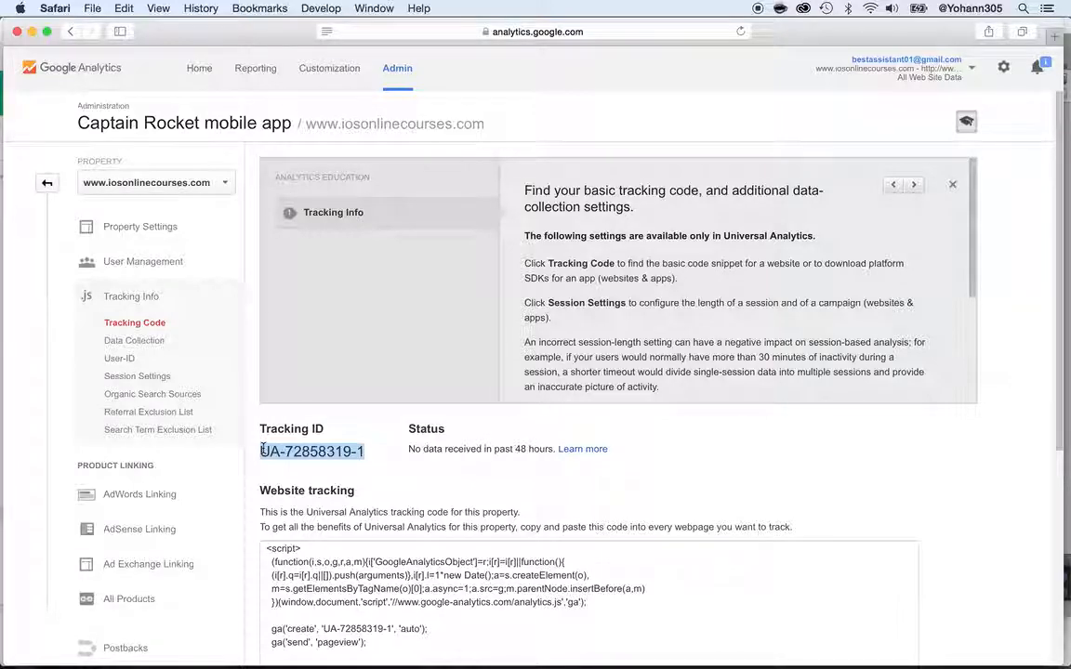
scroll(down, 3)
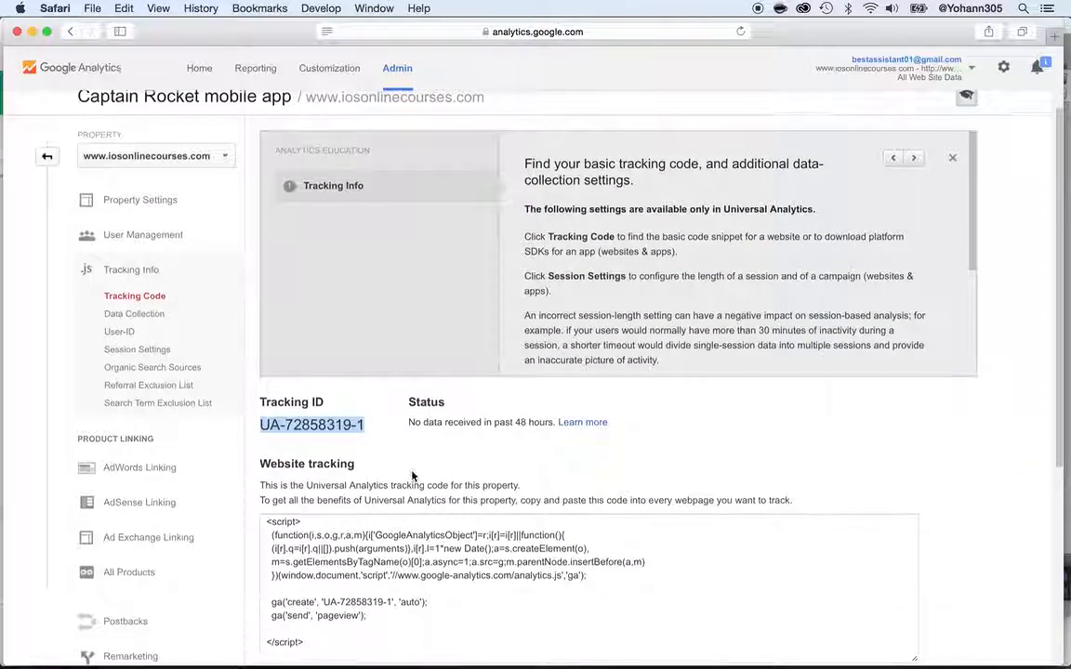